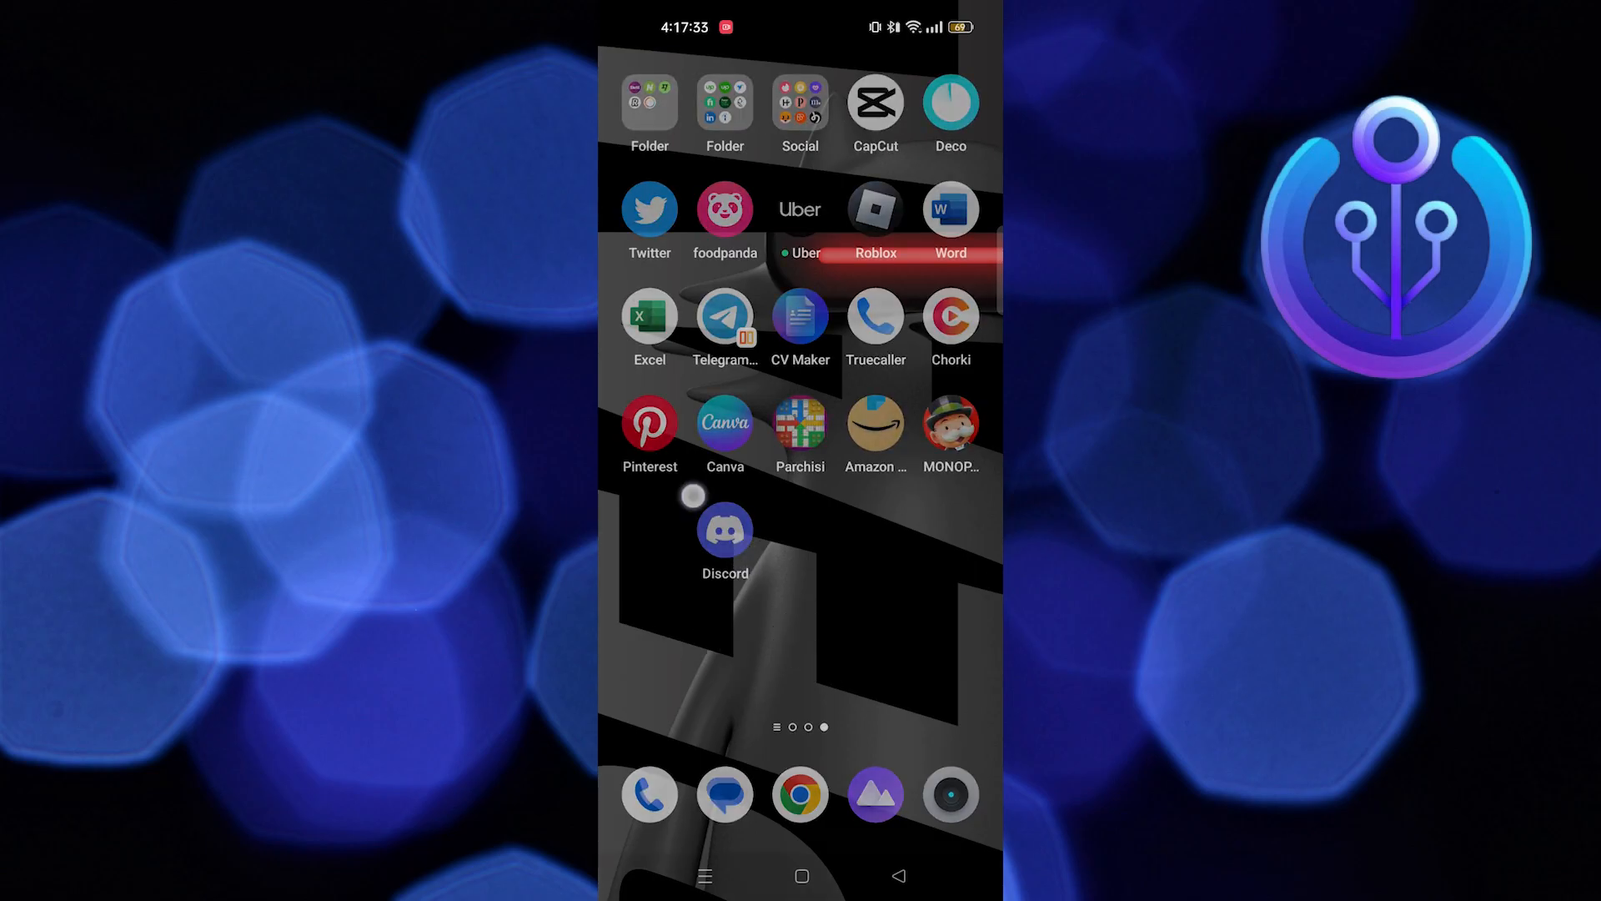
Launch Discord, open your user settings and scroll to App Settings
{"action": "left_click", "coordinate": [724, 532]}
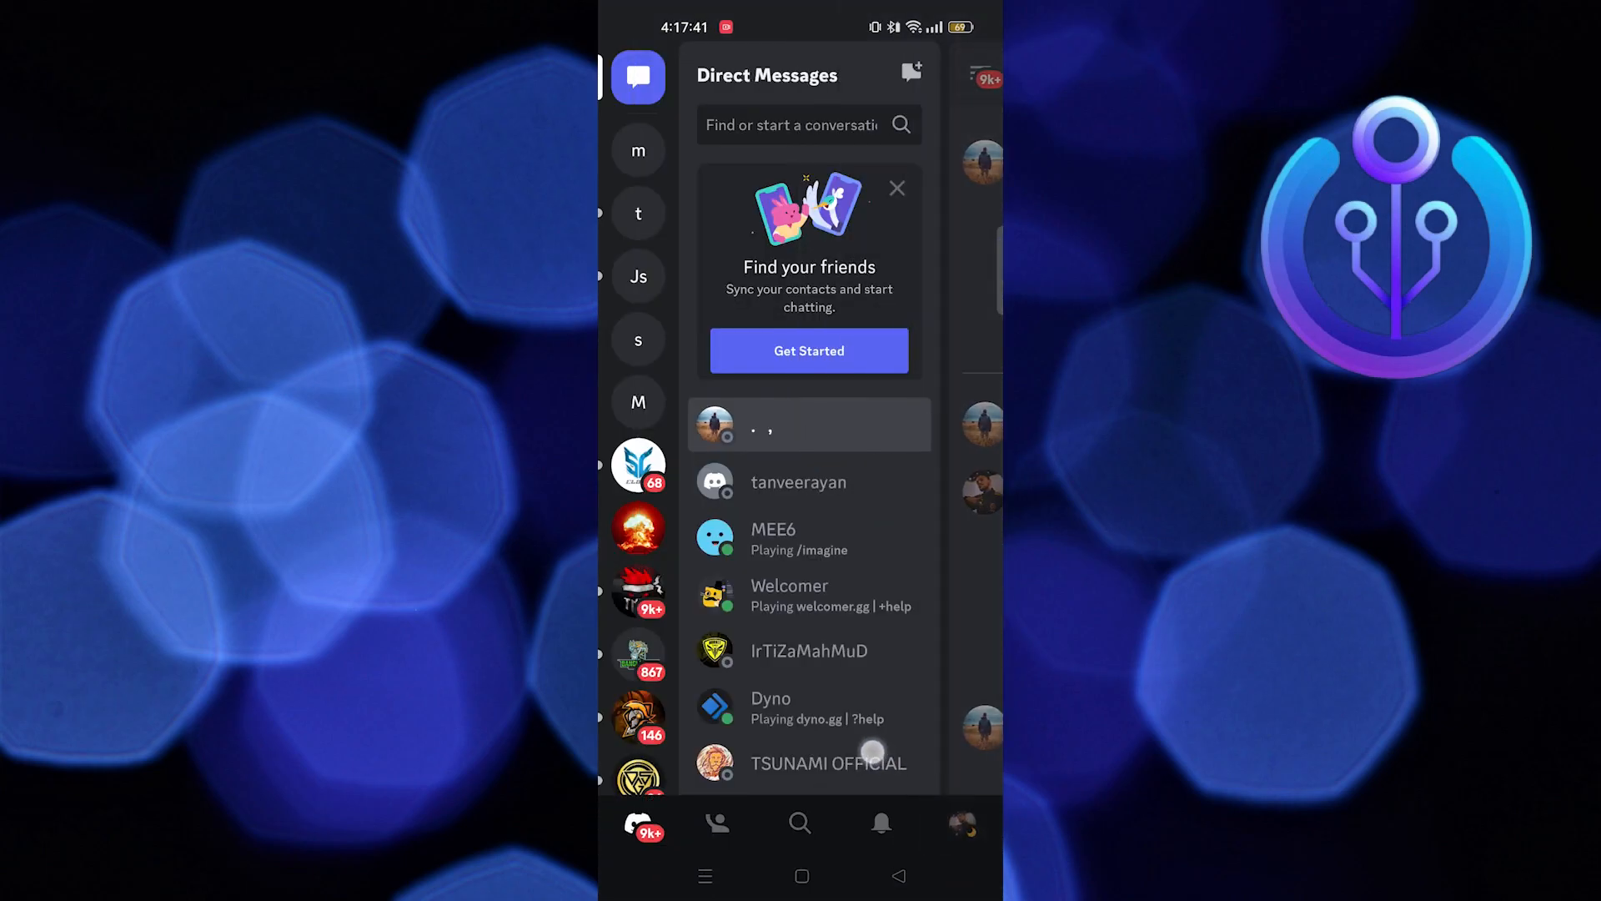
{"action": "left_click", "coordinate": [960, 823]}
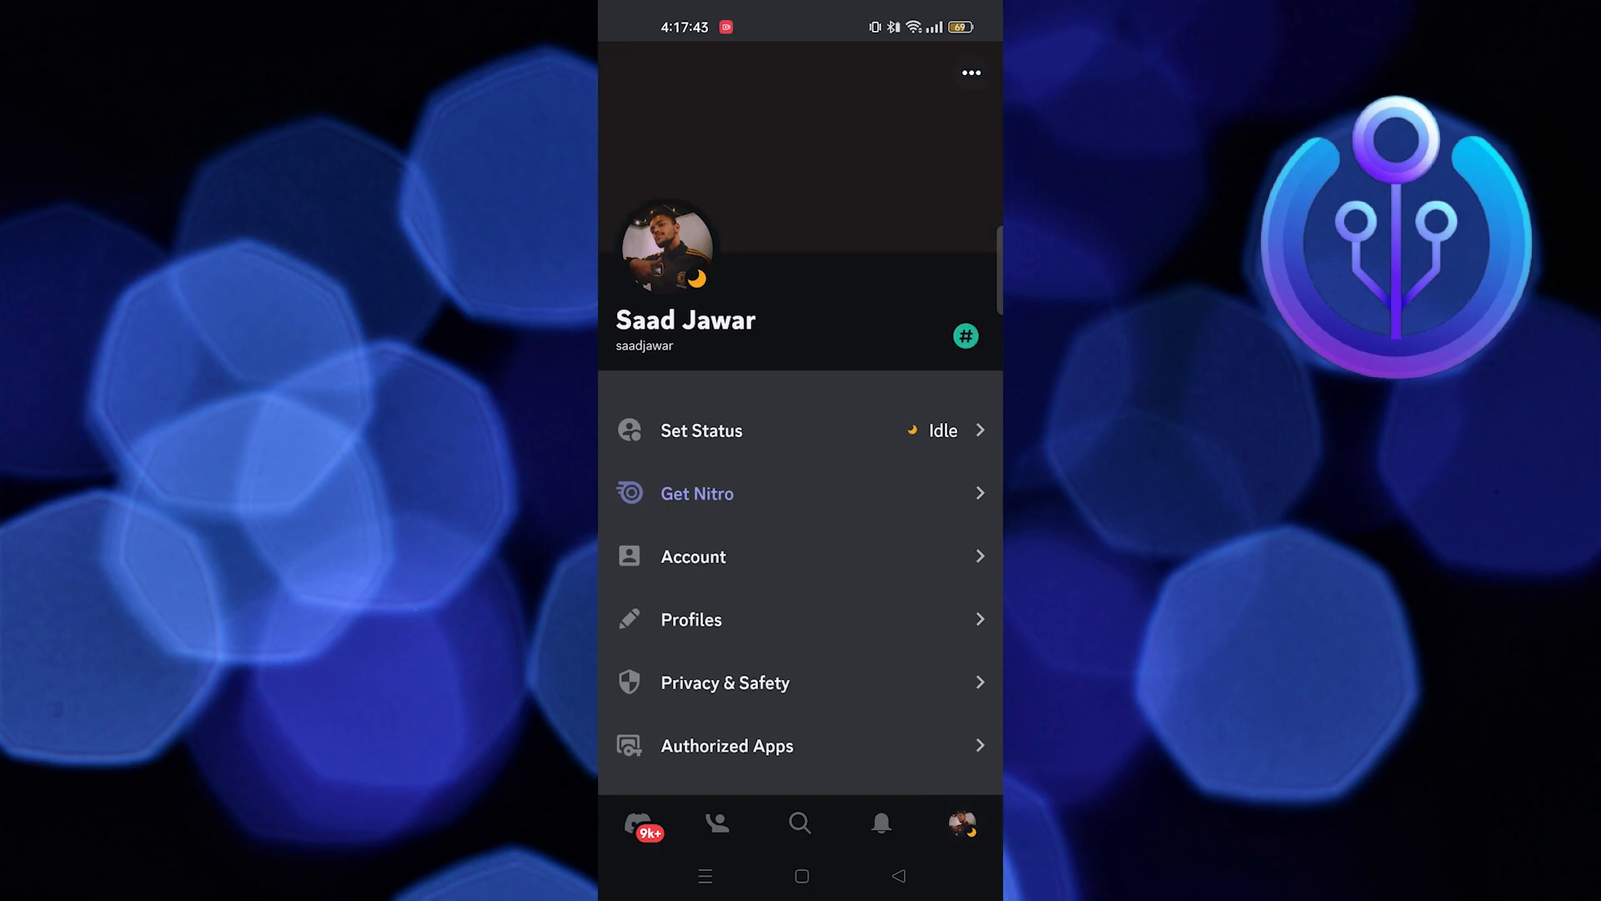
{"action": "scroll", "scroll_direction": "down", "scroll_amount": 3}
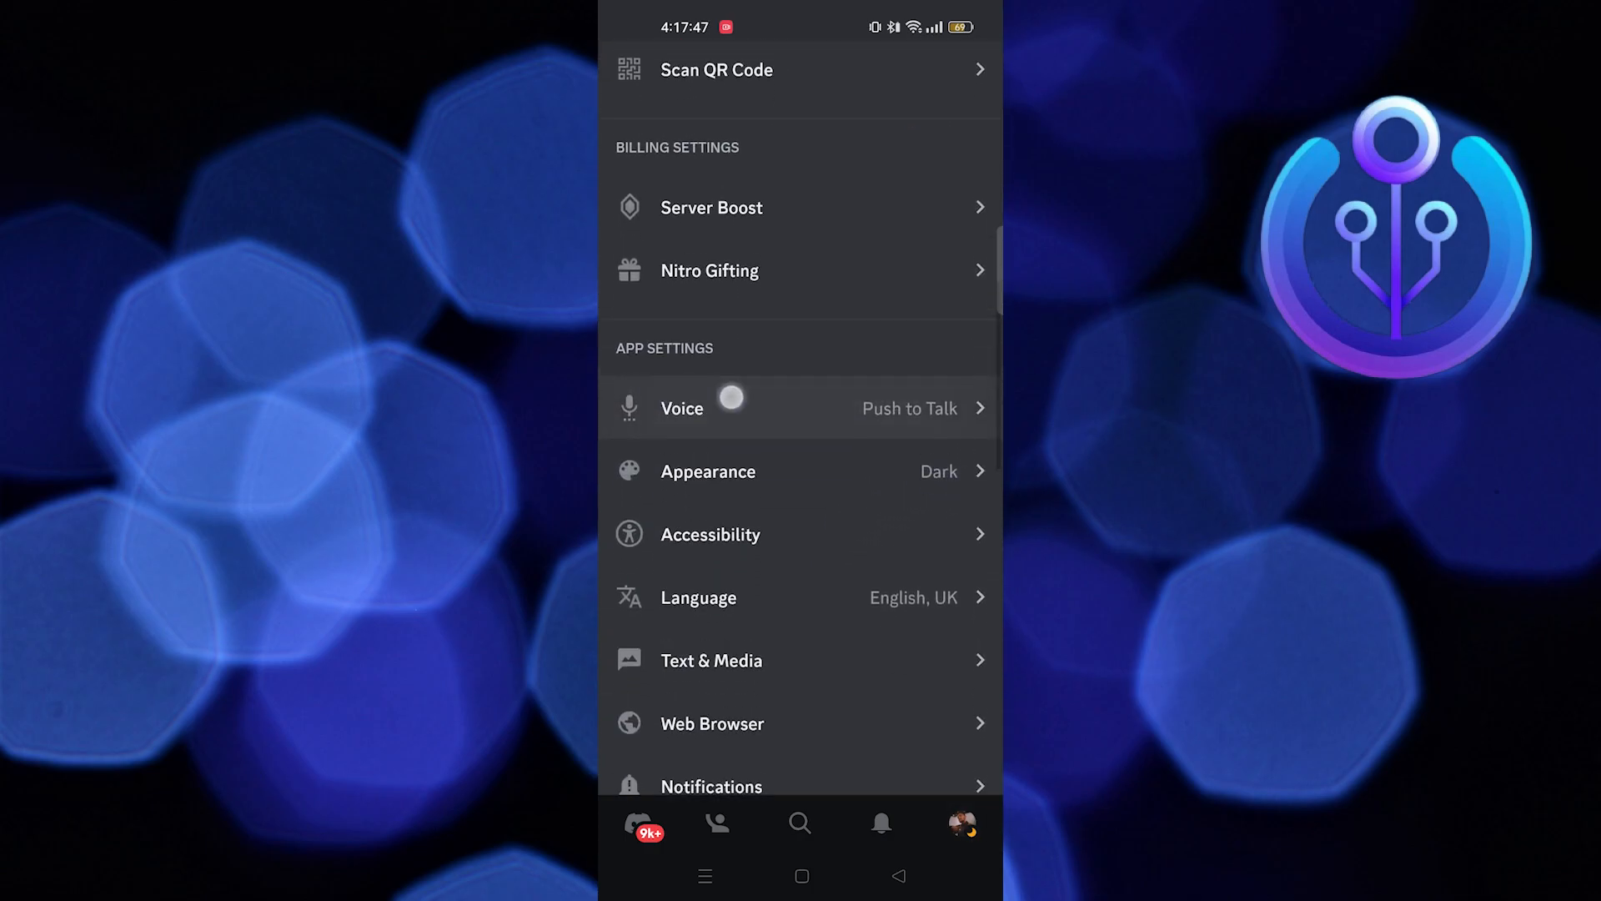
Open Voice settings and set the input mode to Voice Activity
{"action": "left_click", "coordinate": [682, 408]}
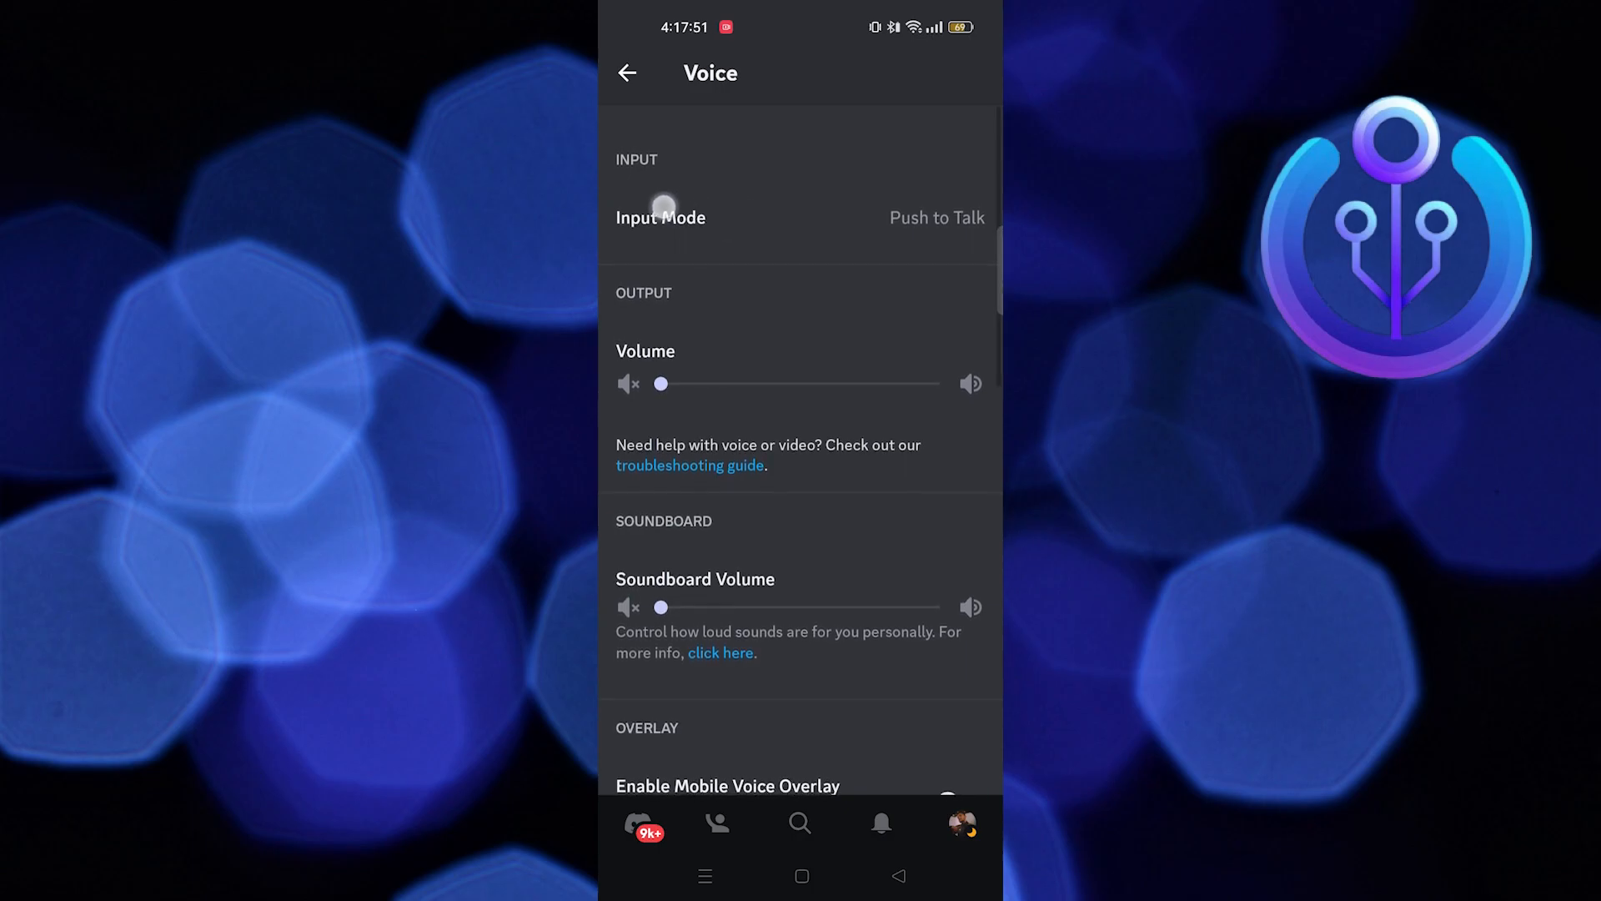
{"action": "left_click", "coordinate": [800, 218]}
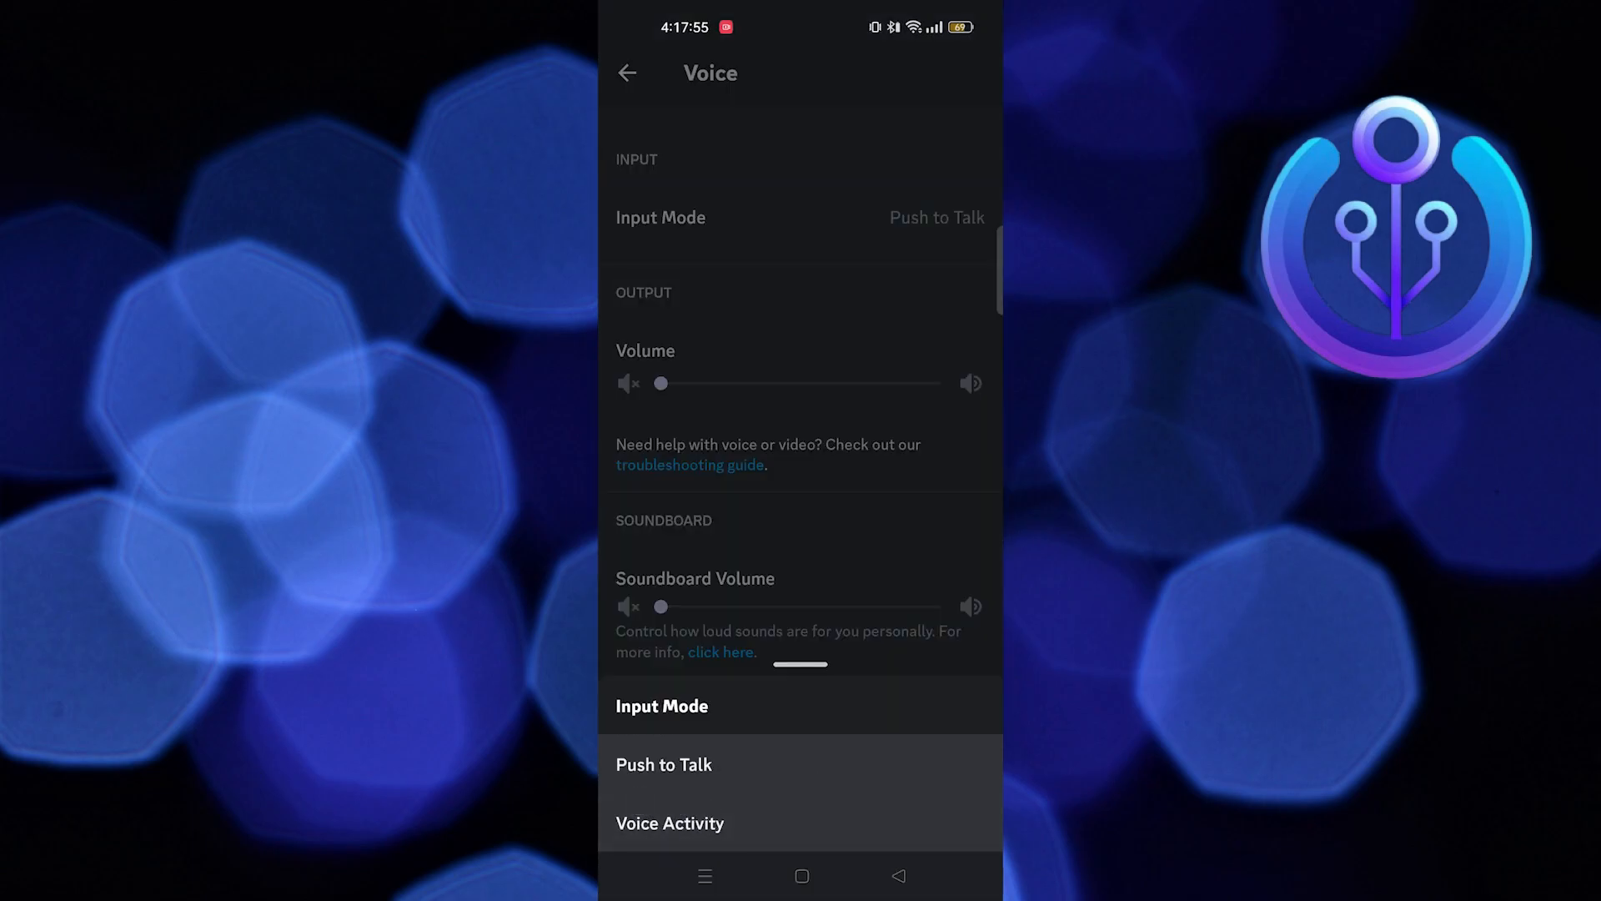
{"action": "left_click", "coordinate": [670, 823]}
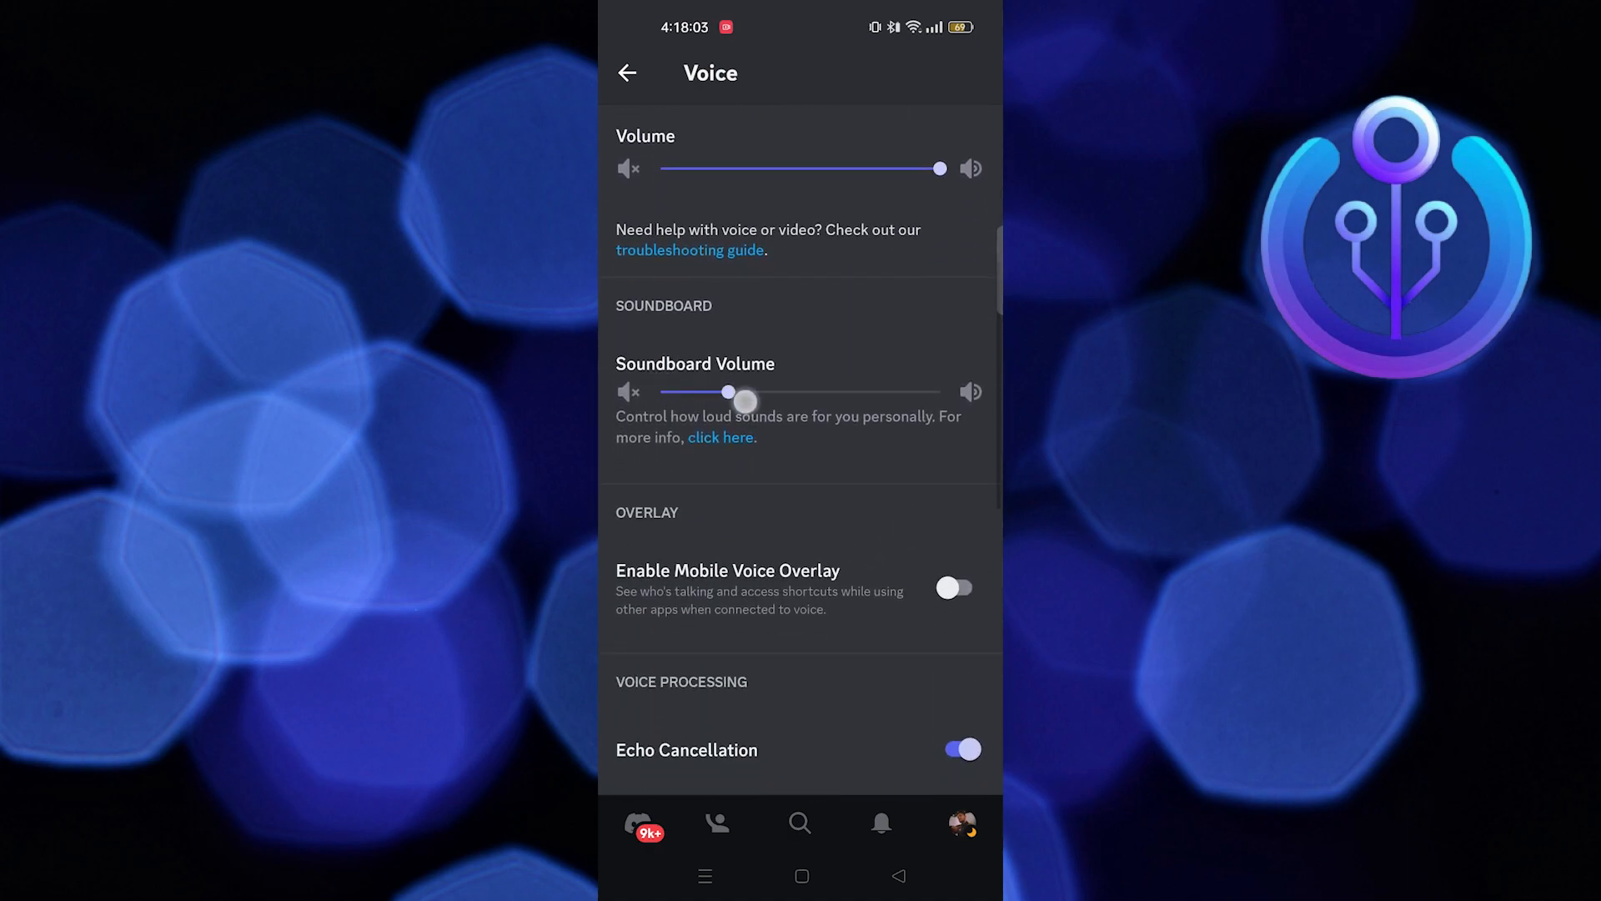
Scroll the Voice settings and raise the soundboard volume to maximum
{"action": "scroll", "scroll_direction": "down", "scroll_amount": 3}
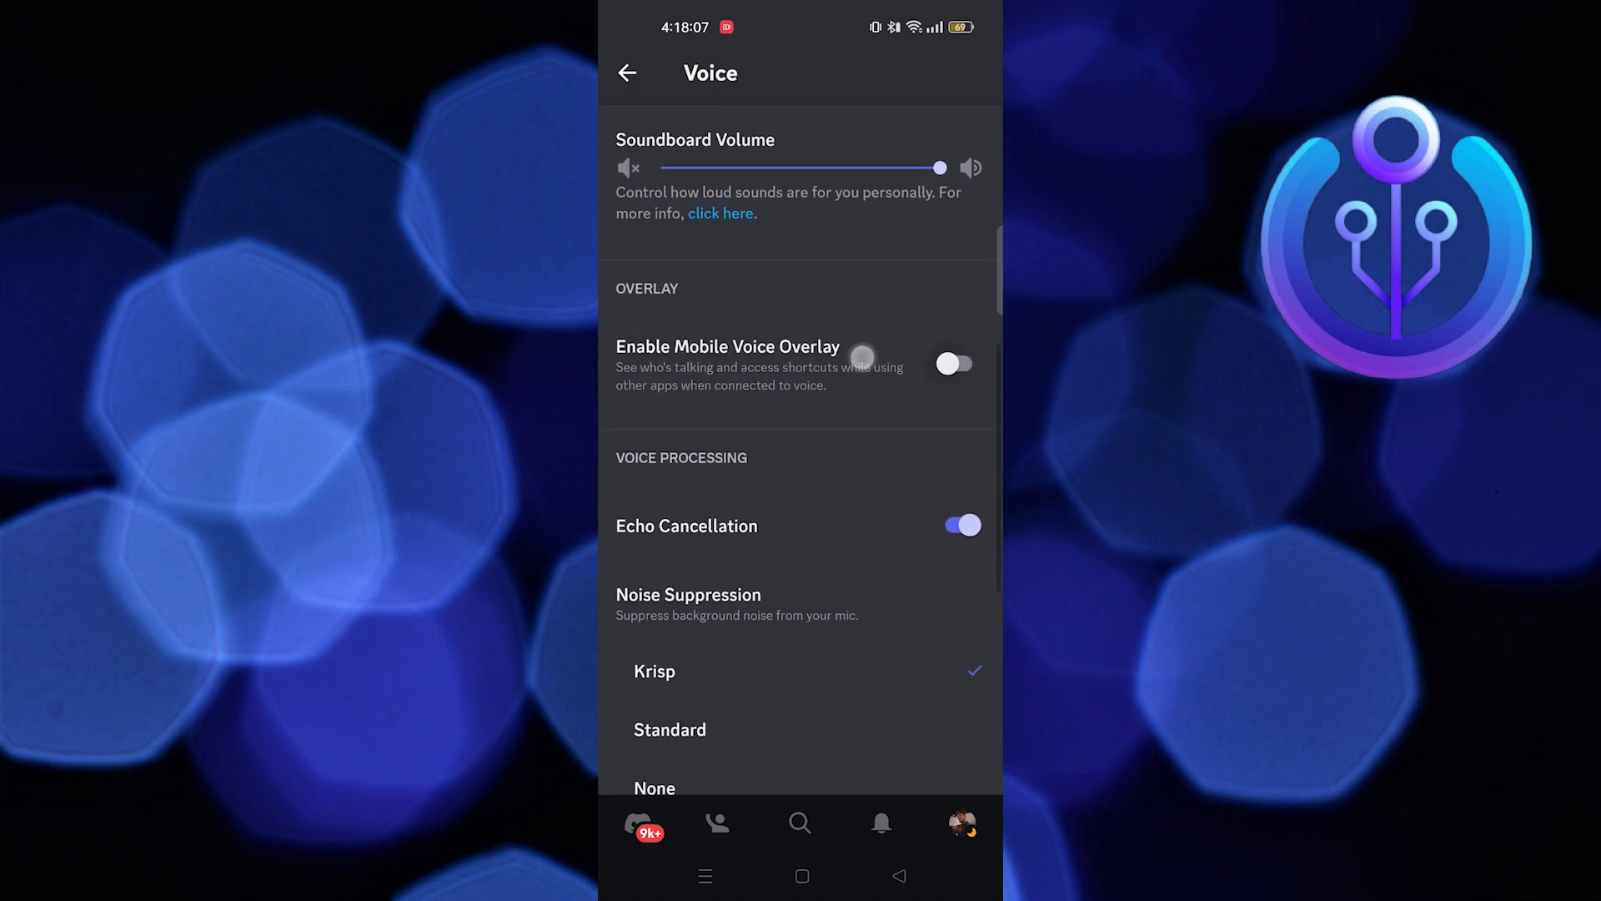
{"action": "left_click", "coordinate": [955, 364]}
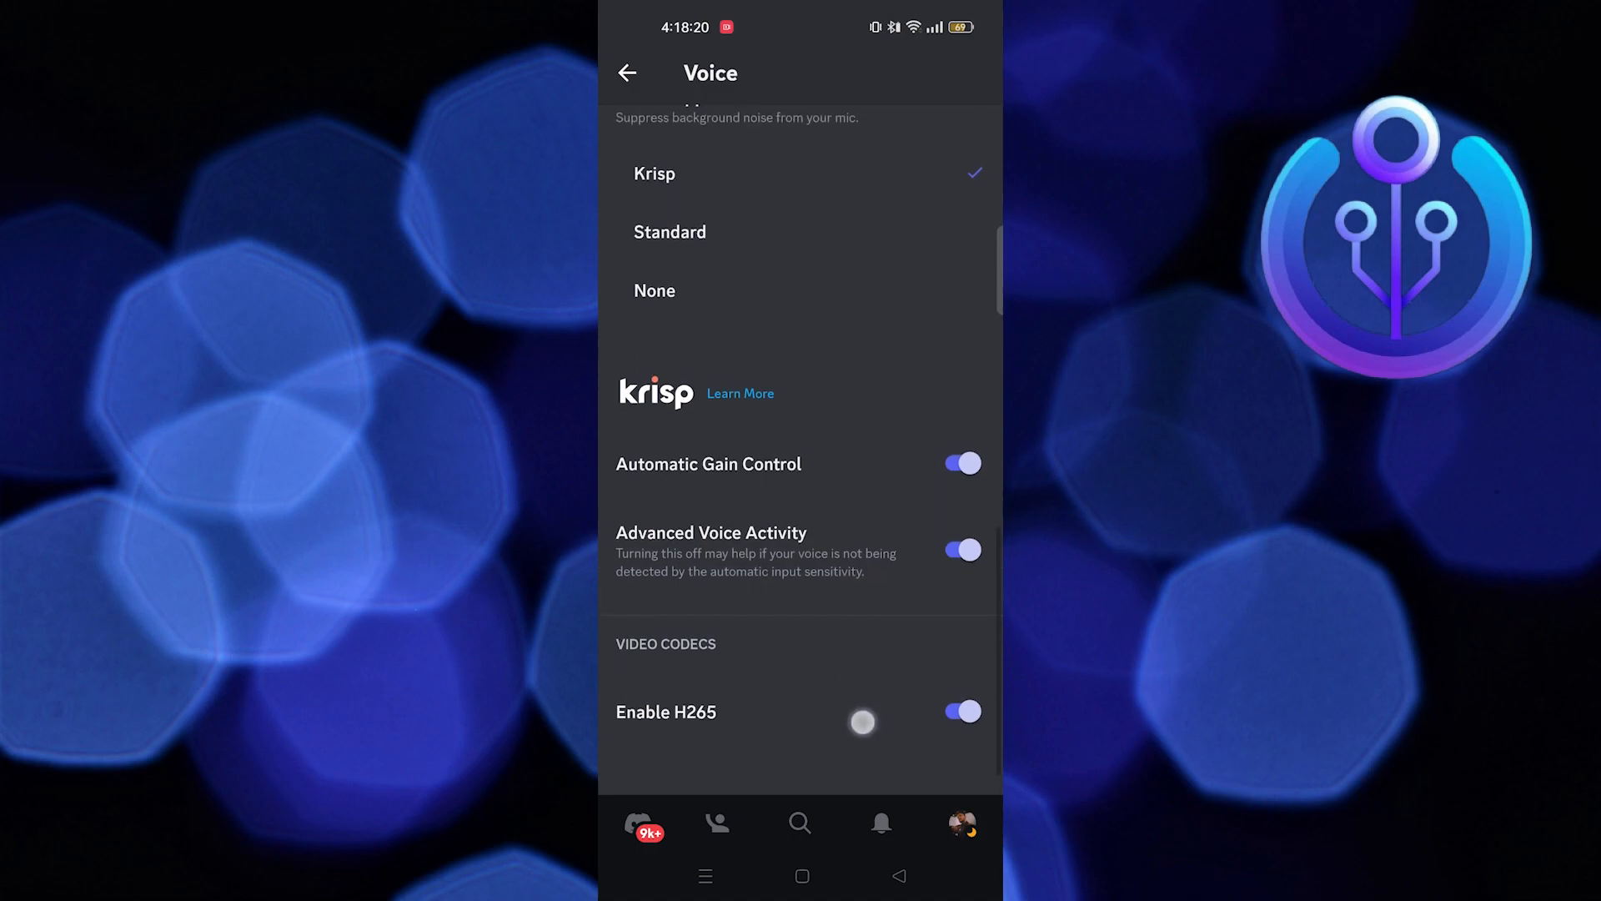
{"action": "left_click", "coordinate": [958, 550]}
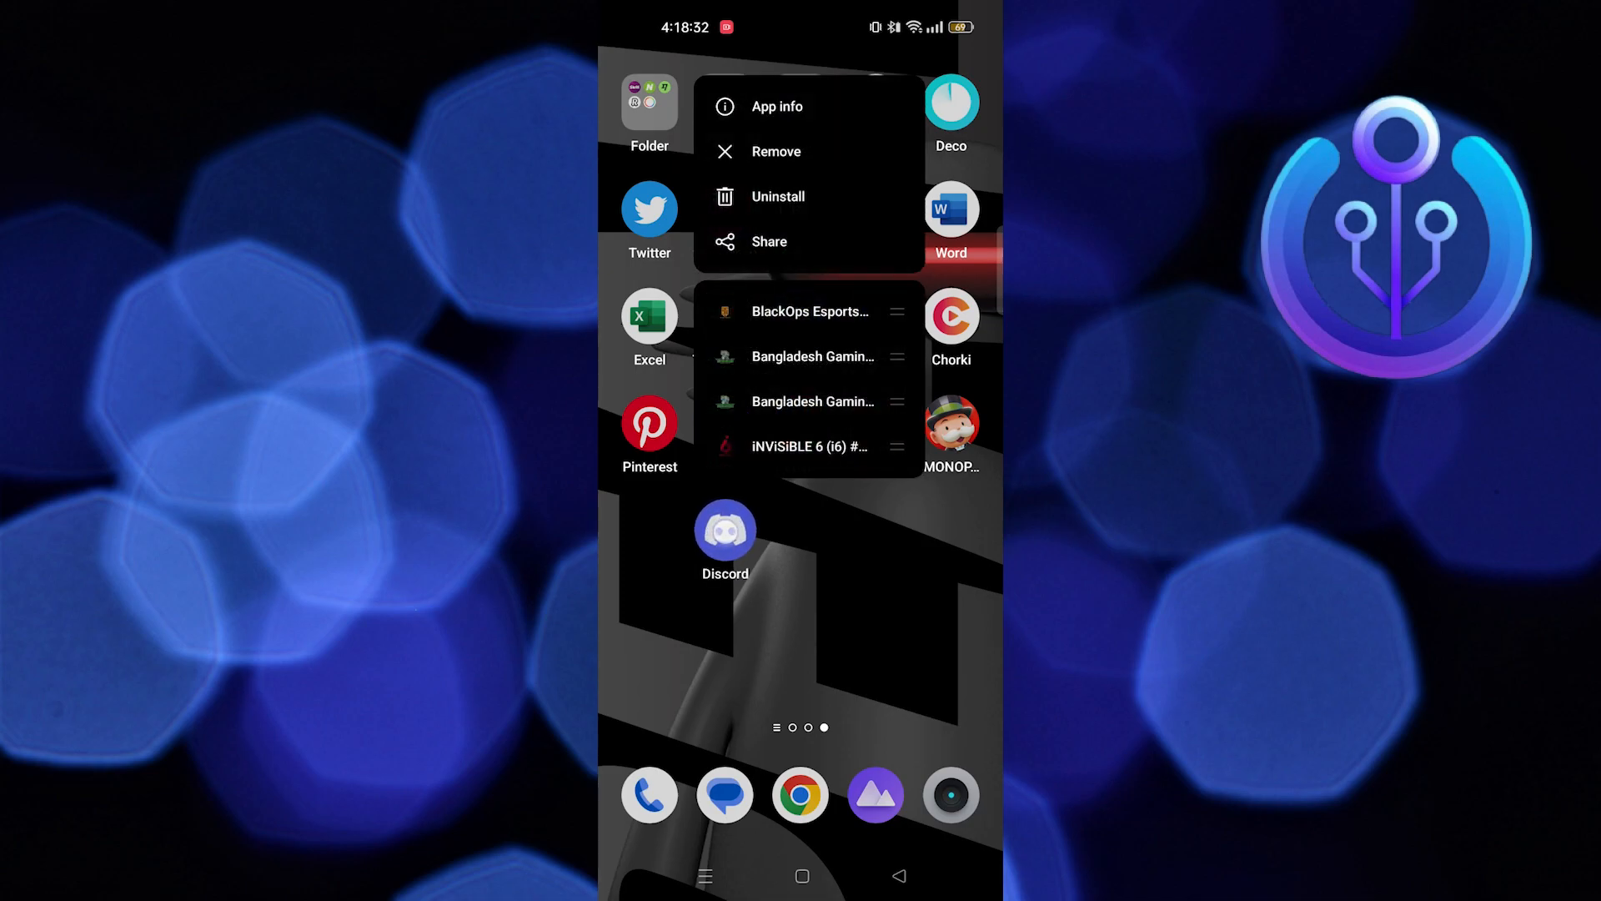
Open Discord's app info from its home-screen icon menu
{"action": "left_click", "coordinate": [778, 106]}
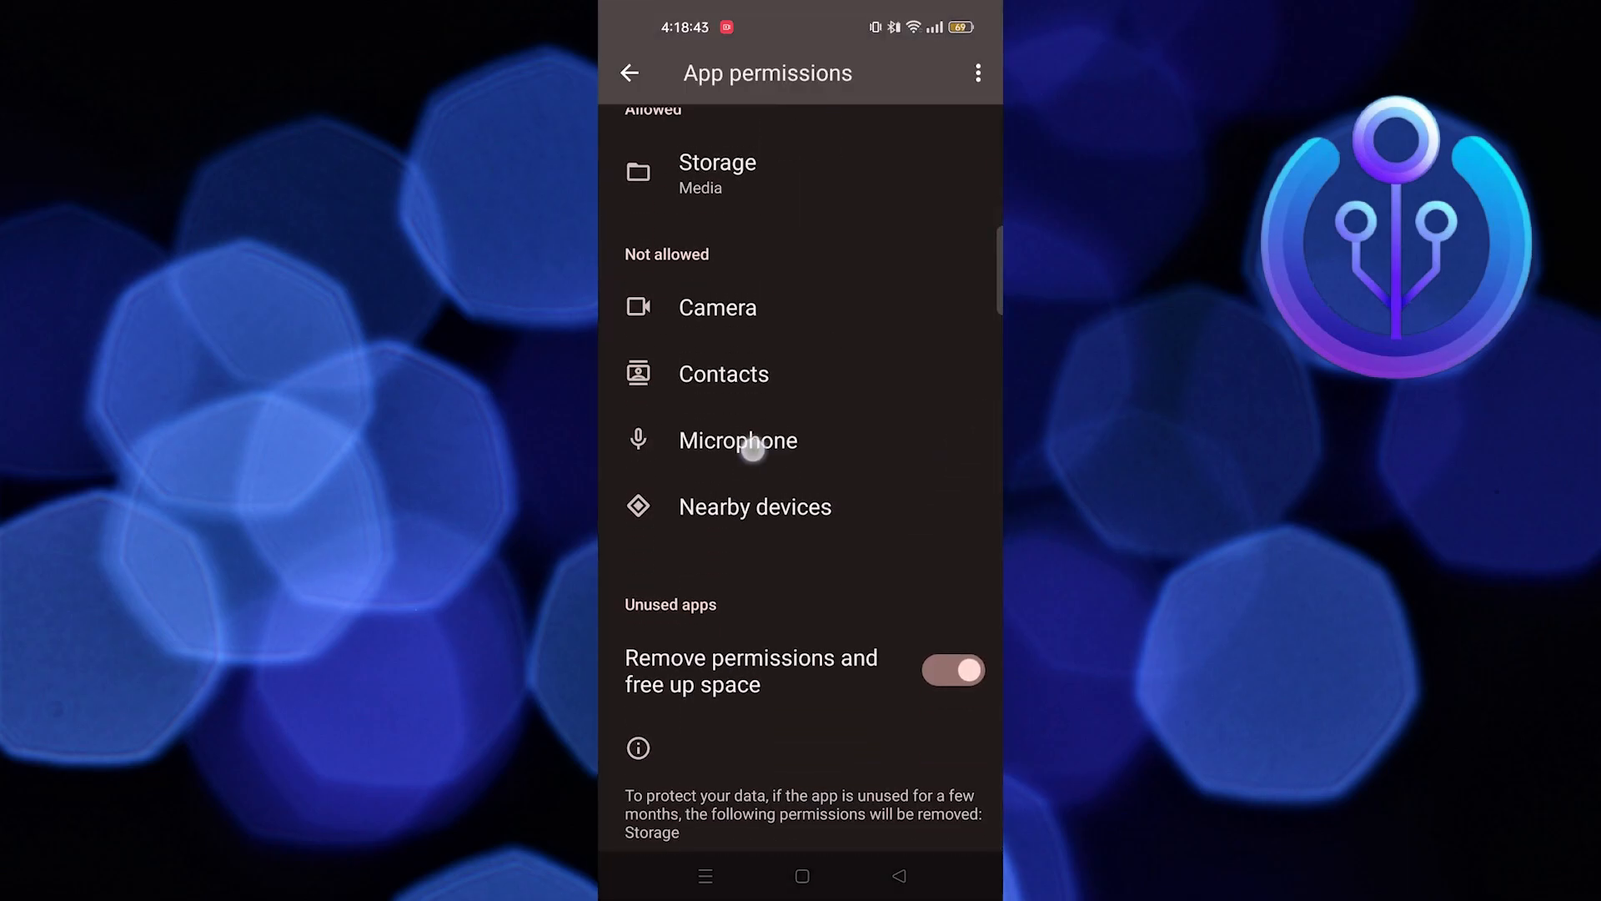
Set Discord's microphone permission to 'Allow only while using the app'
{"action": "left_click", "coordinate": [738, 440]}
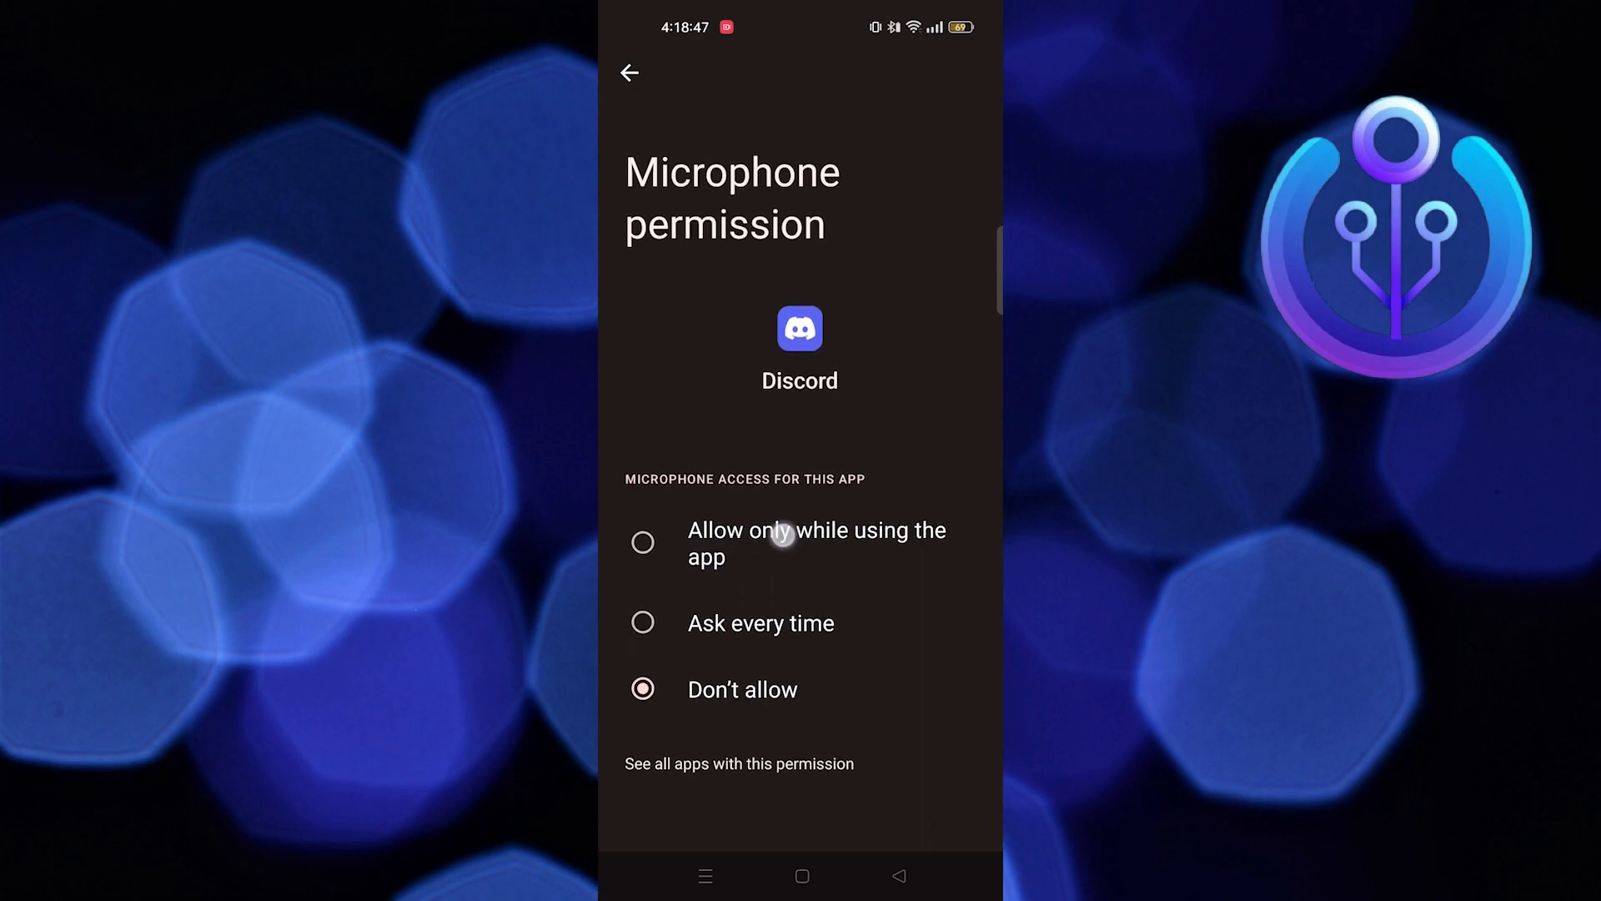
{"action": "left_click", "coordinate": [642, 542]}
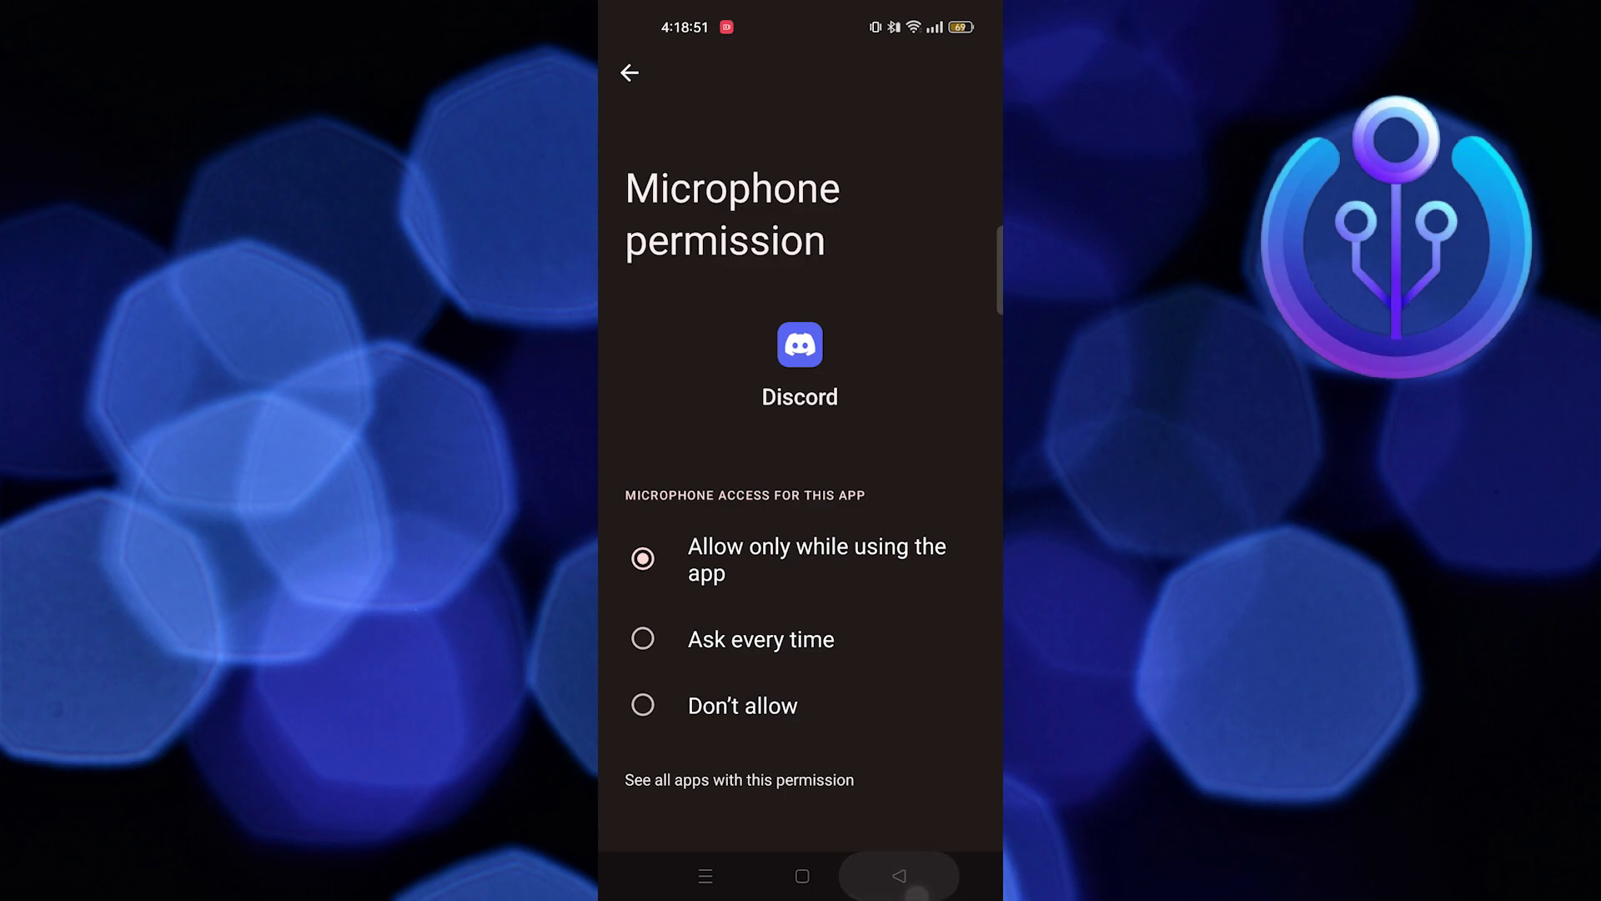
{"action": "left_click", "coordinate": [629, 73]}
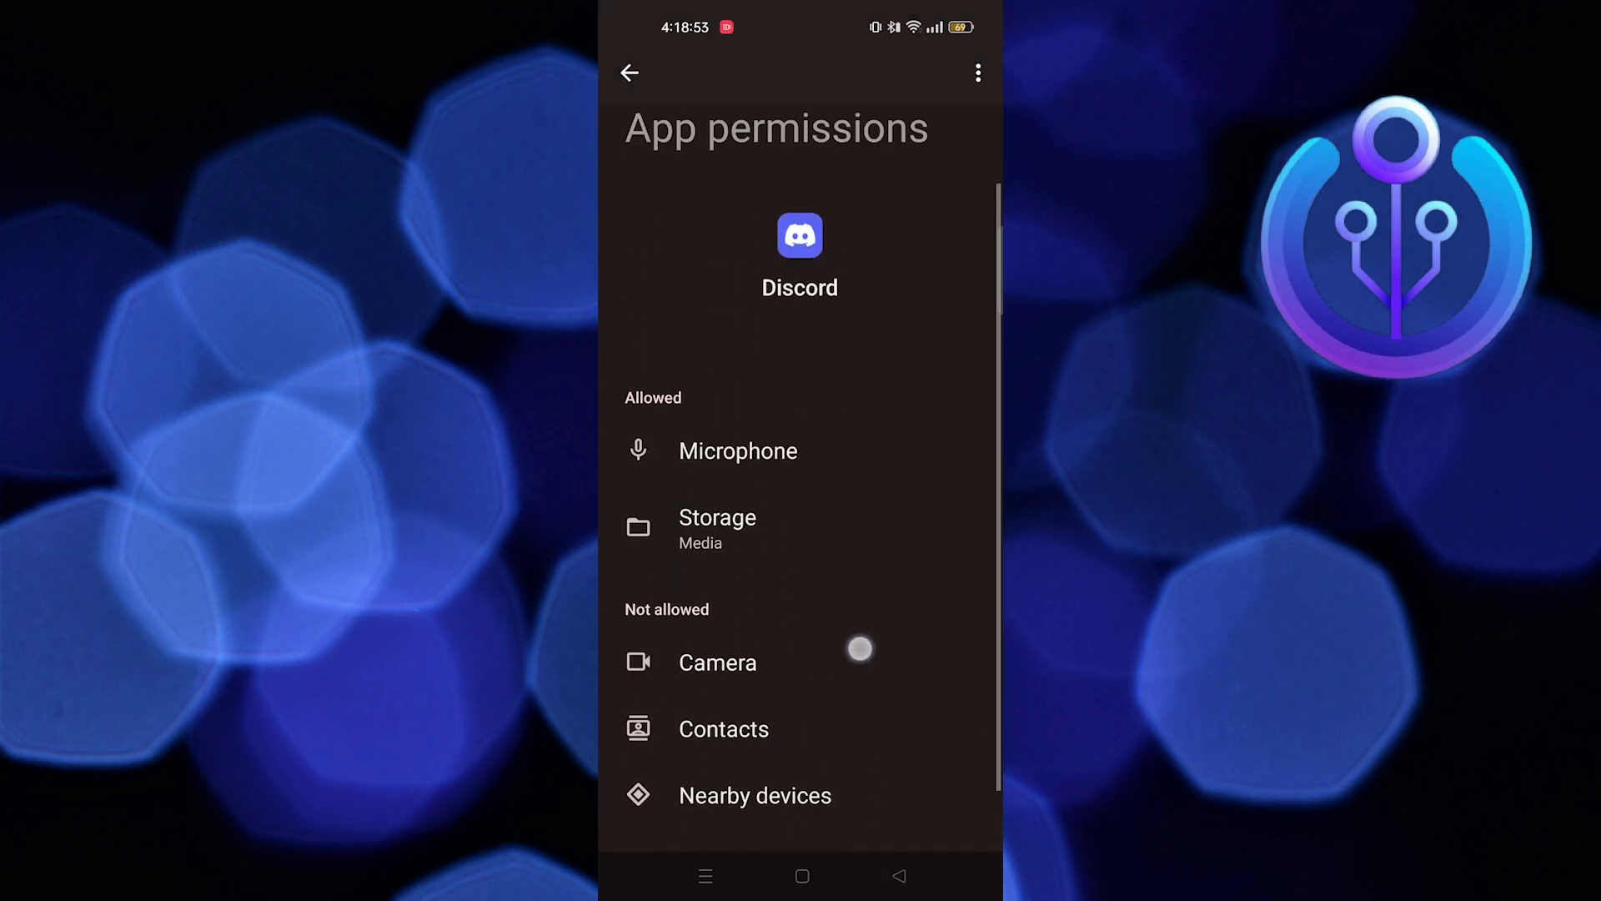